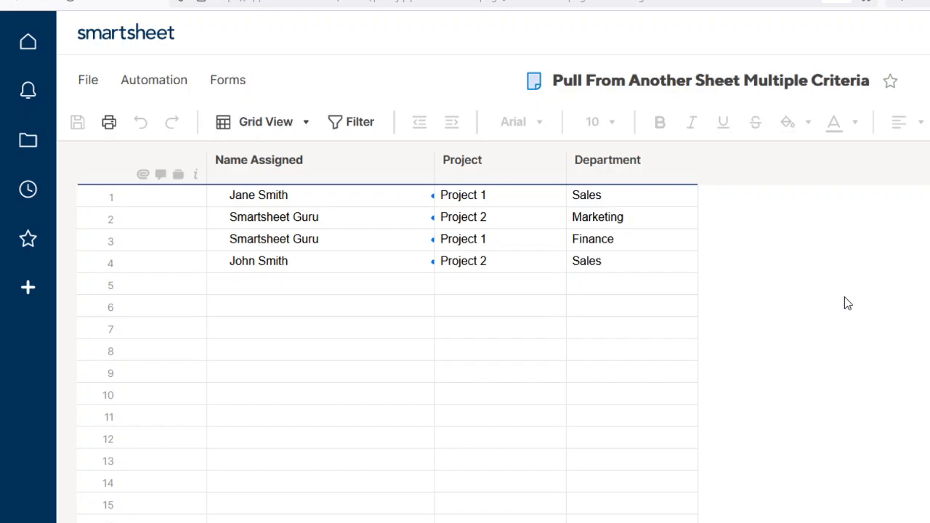
pyautogui.moveTo(840, 298)
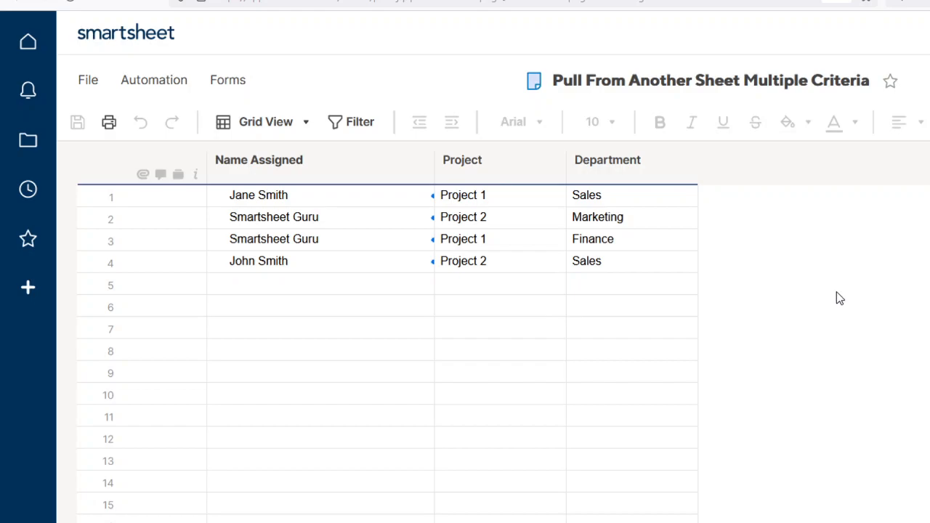
# Step: Select row 1's assigned name, then the Project and Department columns
pyautogui.click(461, 160)
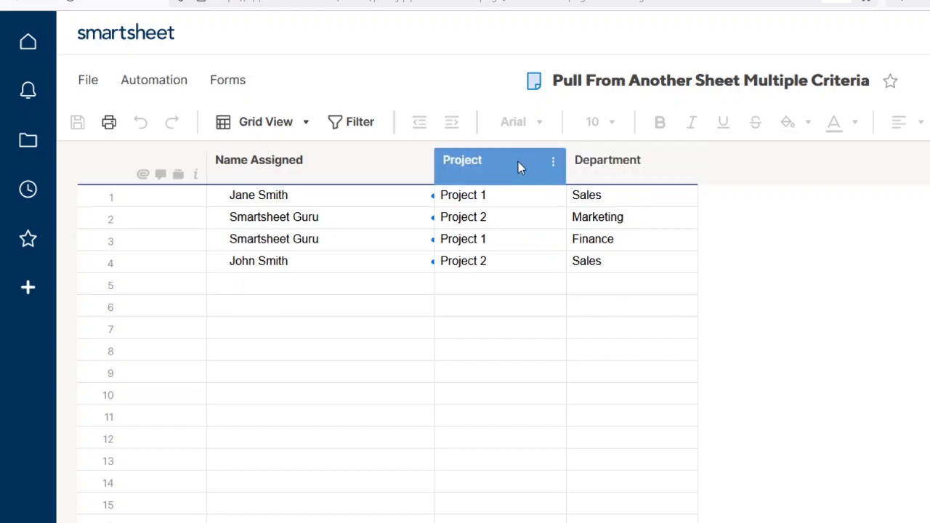
pyautogui.click(630, 160)
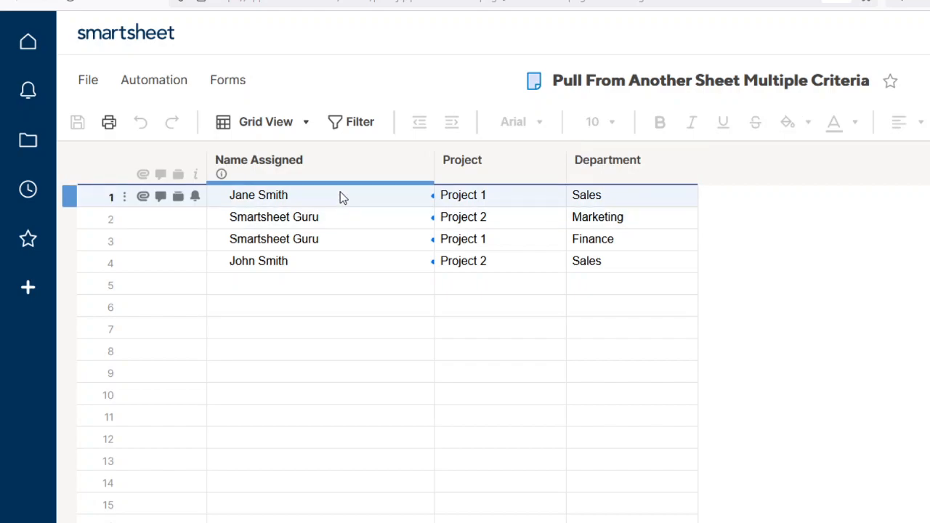
pyautogui.click(258, 159)
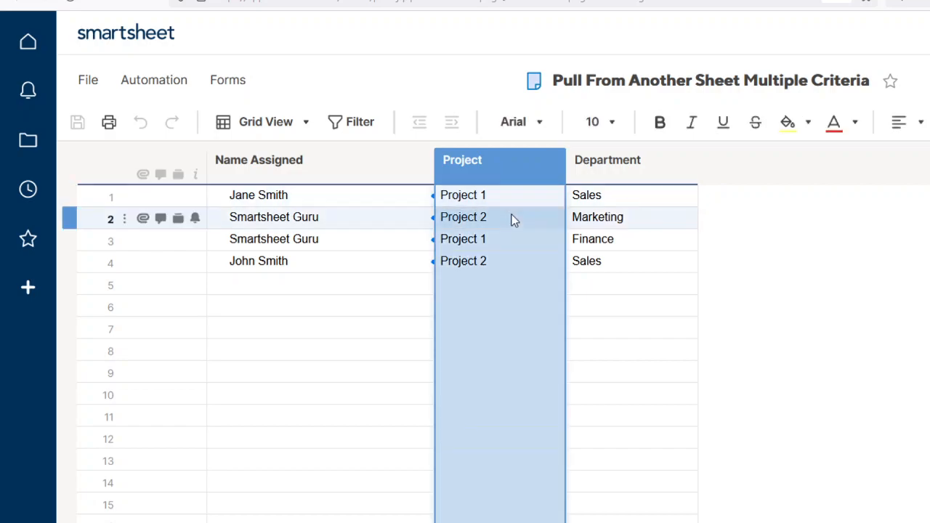
pyautogui.click(607, 160)
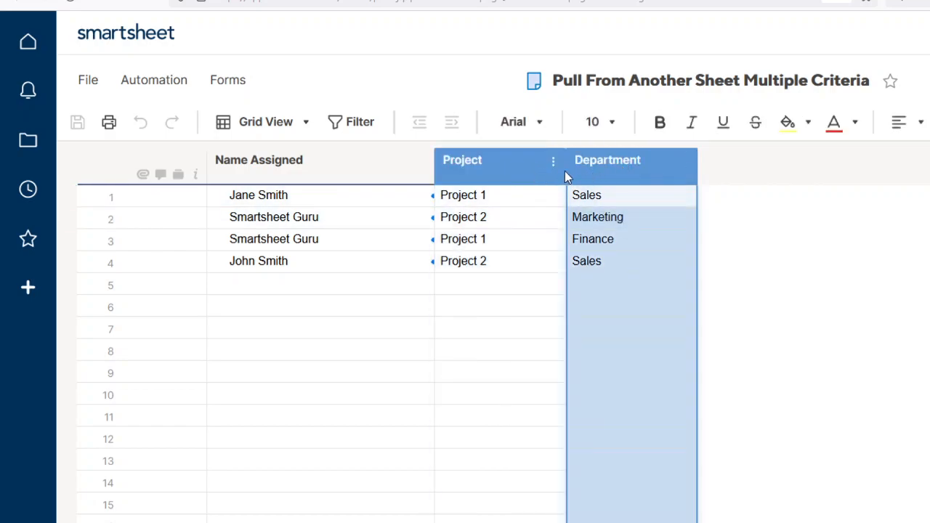
# Step: Fill row 5 with a project name and the Engineering department
pyautogui.click(593, 238)
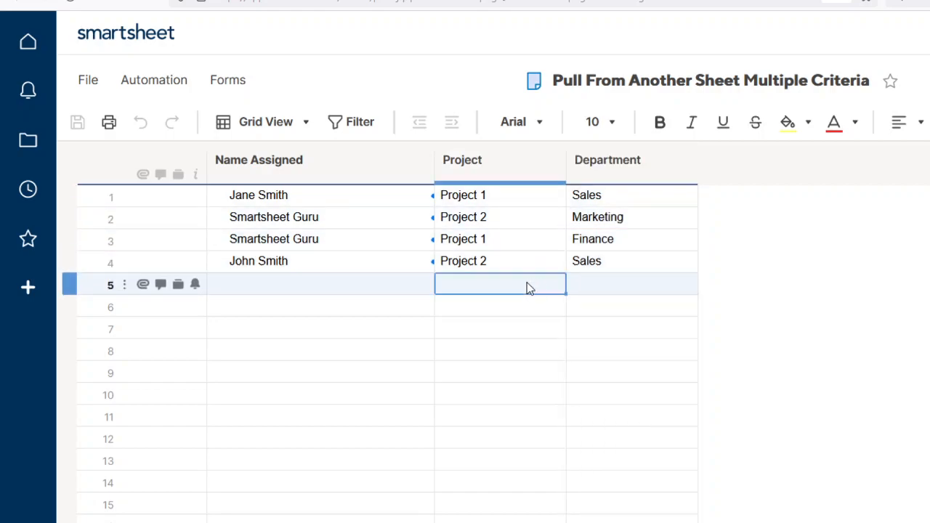
pyautogui.write('Project 2')
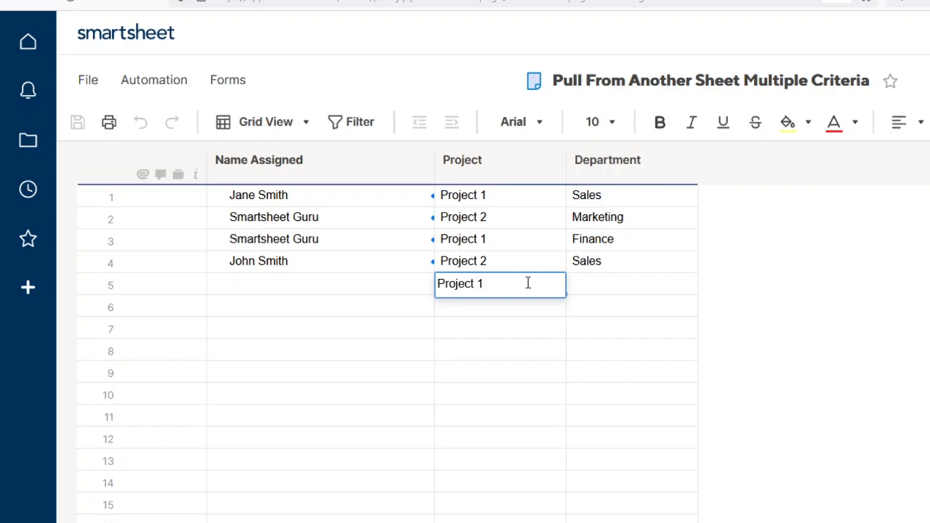
pyautogui.write('E')
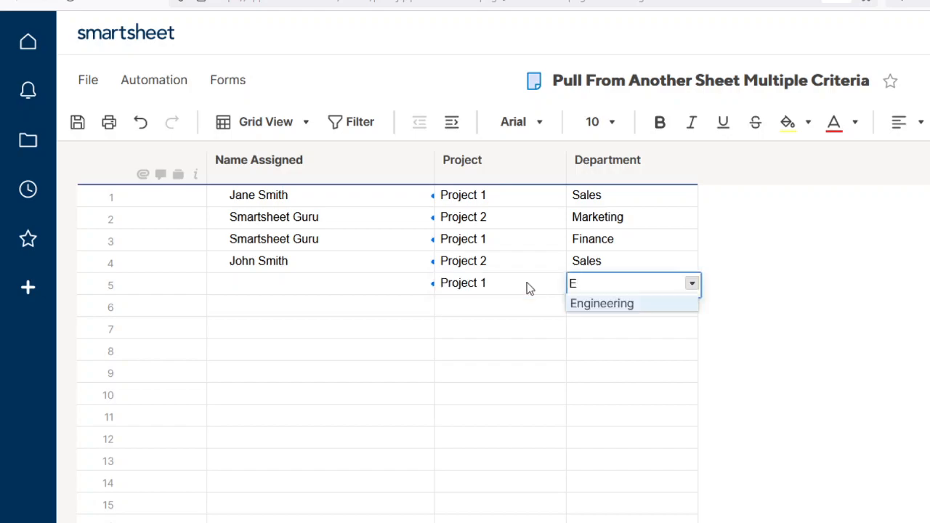
pyautogui.click(601, 303)
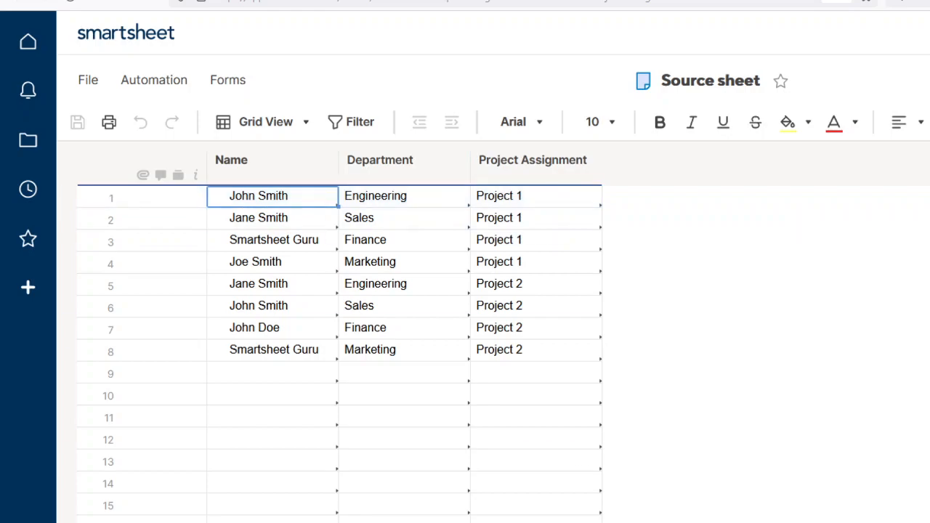
pyautogui.moveTo(389, 220)
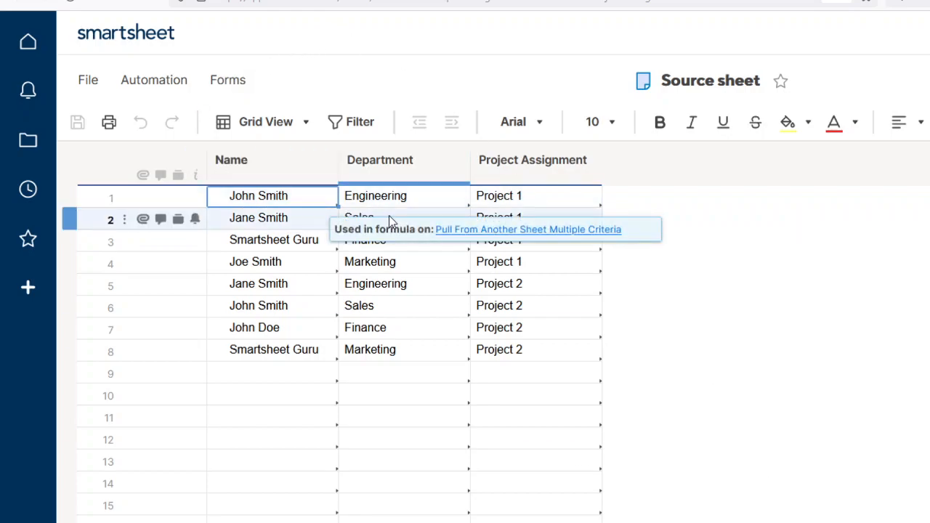
# Step: Return from the Source sheet to the project sheet via 'Used in formula on'
pyautogui.click(231, 160)
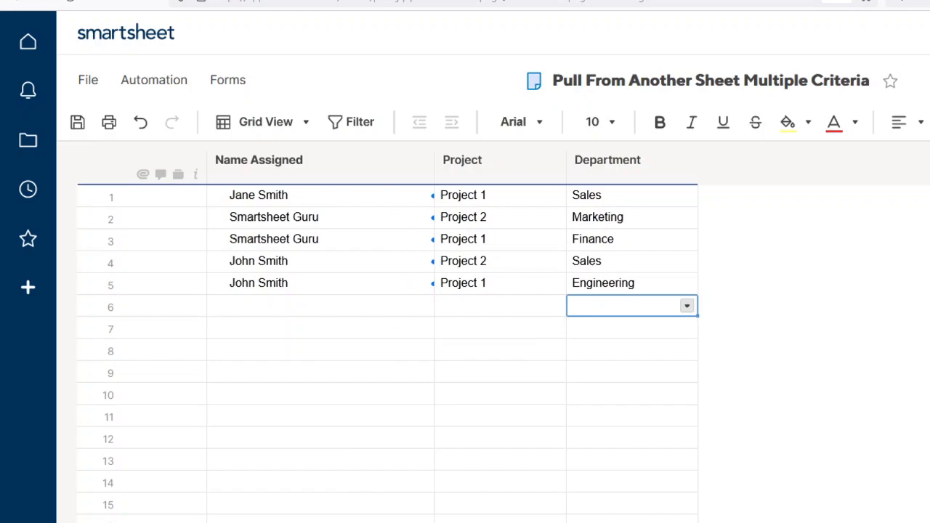
# Step: Select row 1's Name Assigned cell to reveal its JOIN(COLLECT()) formula
pyautogui.click(259, 194)
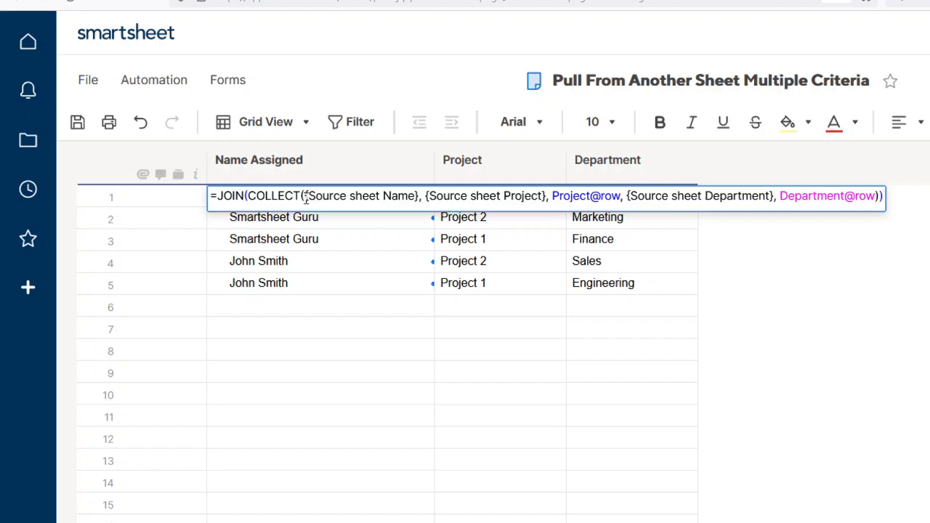
pyautogui.click(320, 195)
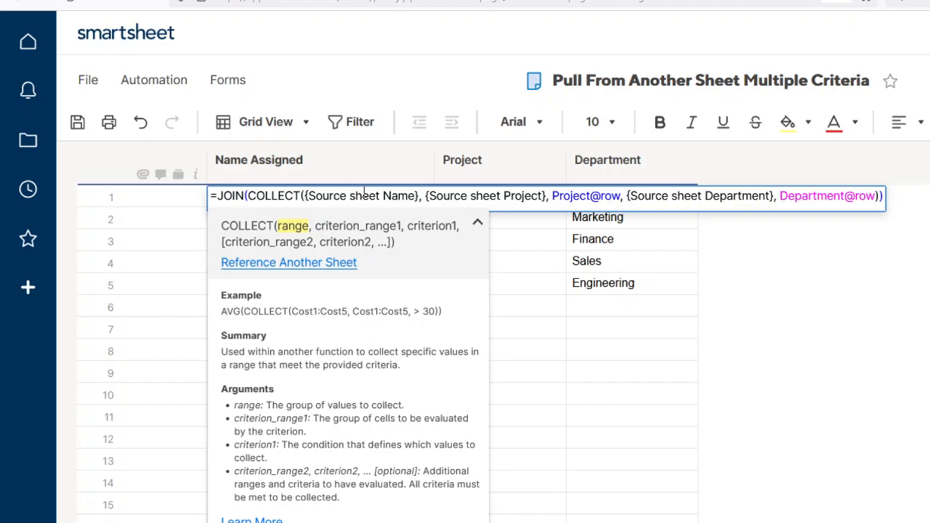
pyautogui.moveTo(395, 201)
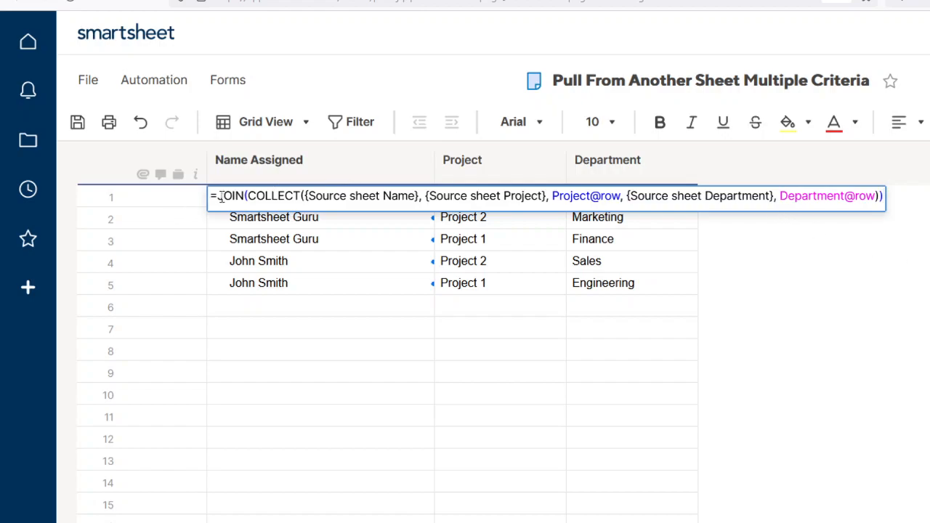
# Step: Show the JOIN function's help card, covering range and delimiter arguments
pyautogui.click(259, 160)
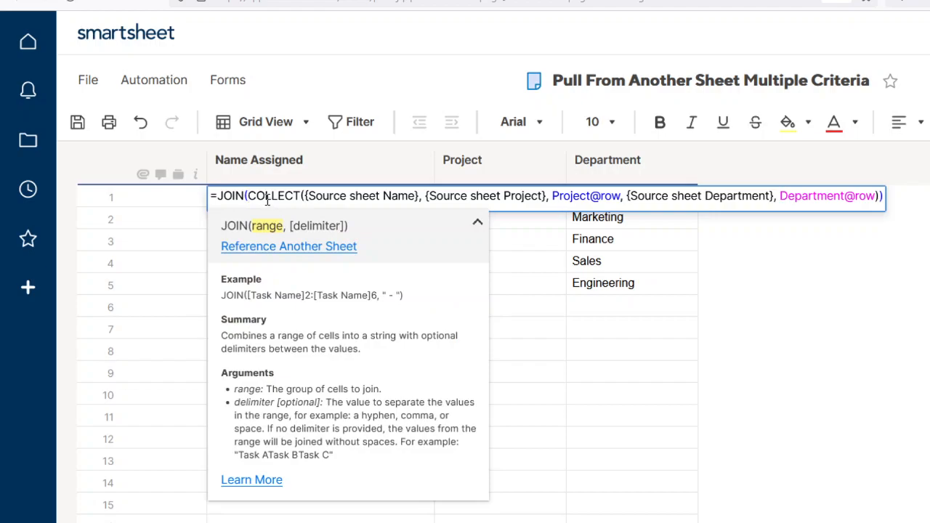
pyautogui.moveTo(358, 206)
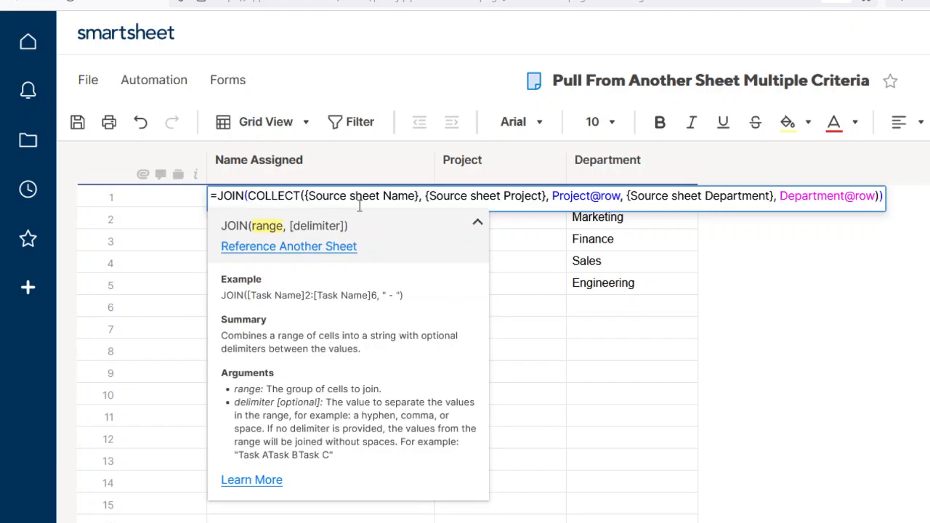